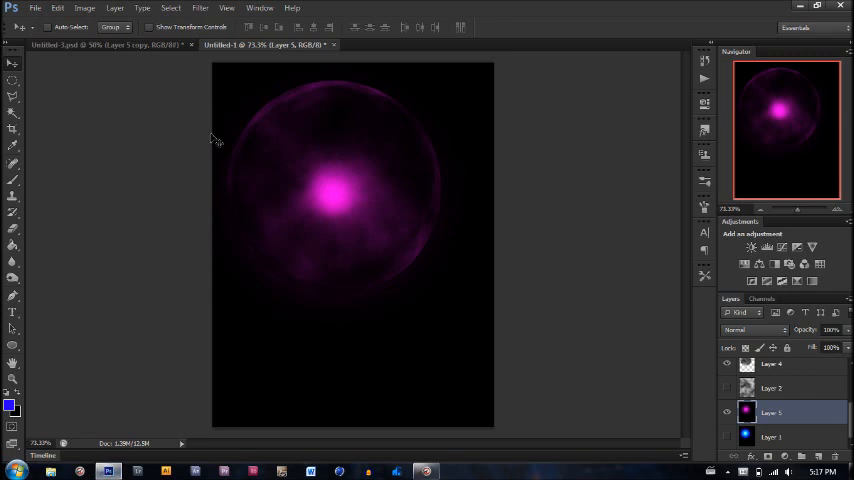
mouse_move(422, 160)
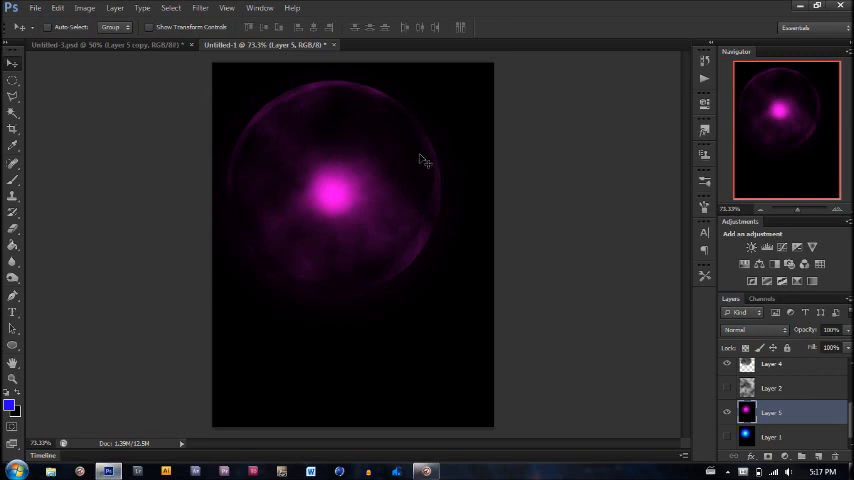
mouse_move(384, 250)
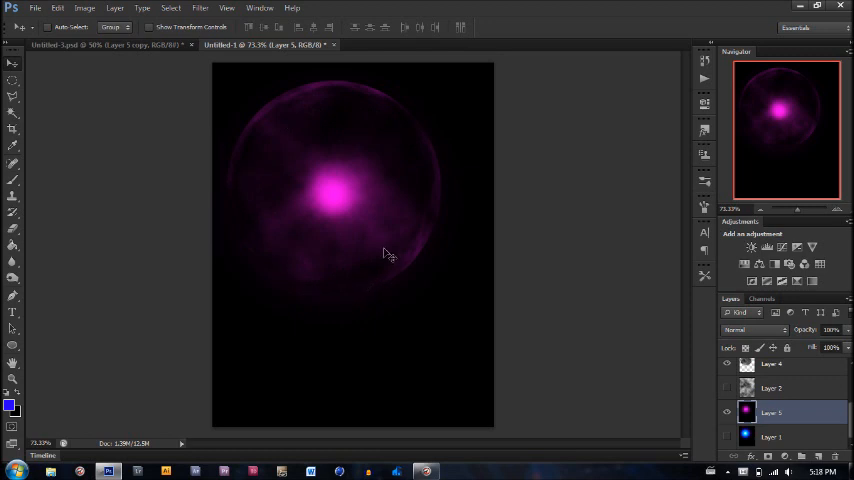
mouse_move(378, 244)
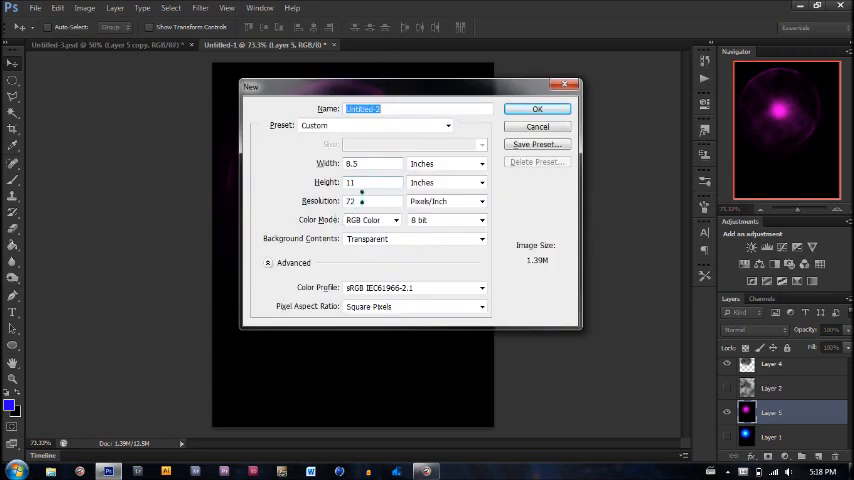
Step: Create an 8.5 x 11 inch document, fill it black and add an empty layer above
click(536, 108)
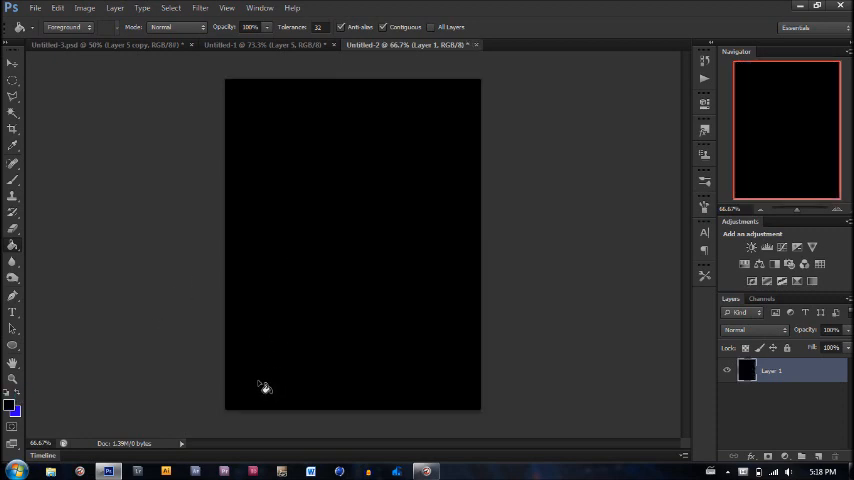
click(12, 52)
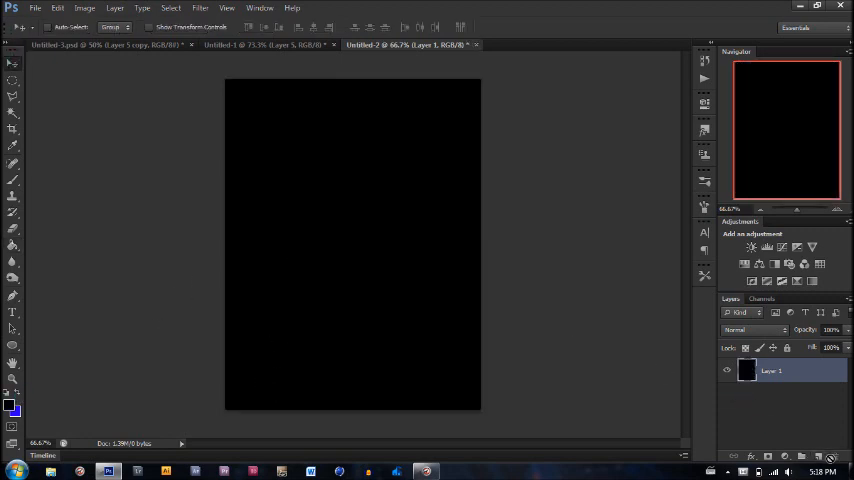
click(748, 456)
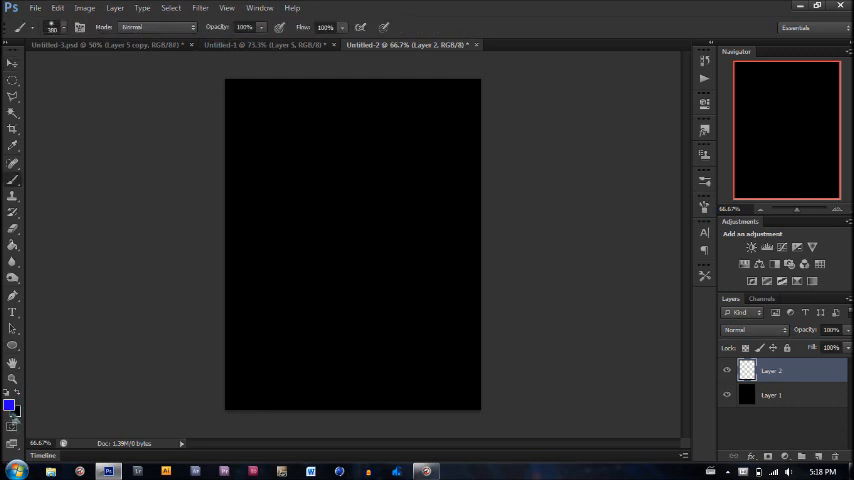
Step: Set magenta as the foreground colour and dab one large soft glow near the upper middle
click(10, 404)
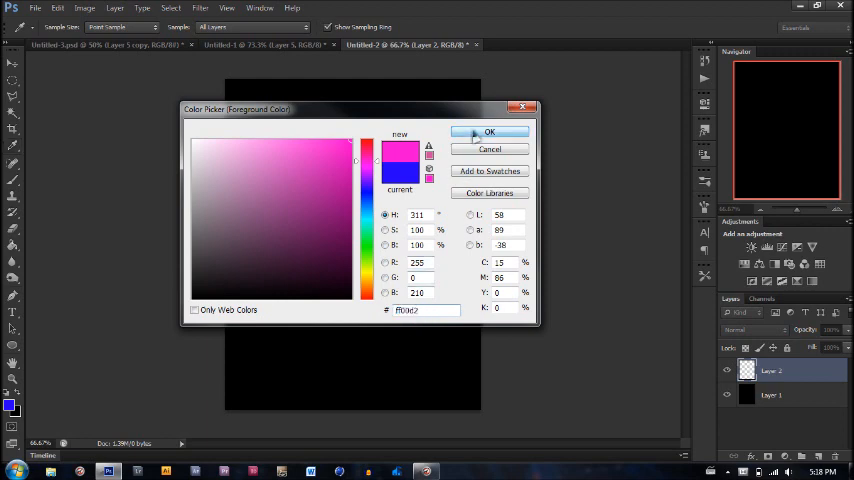
click(488, 132)
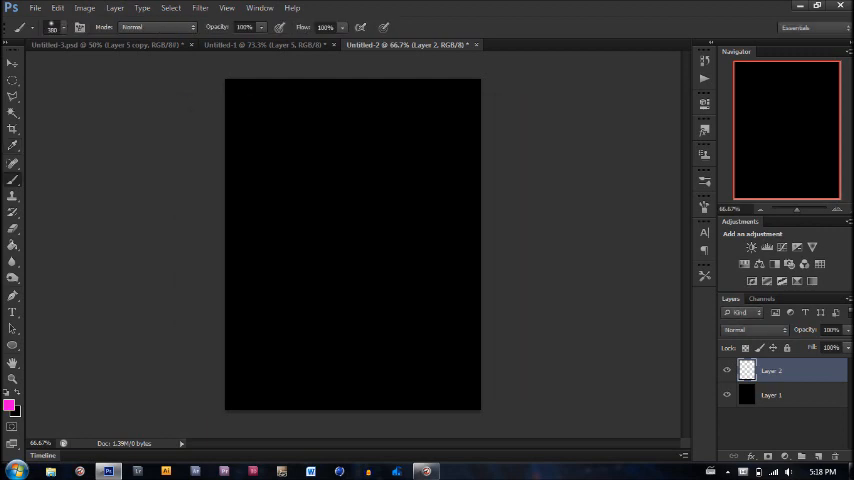
click(350, 184)
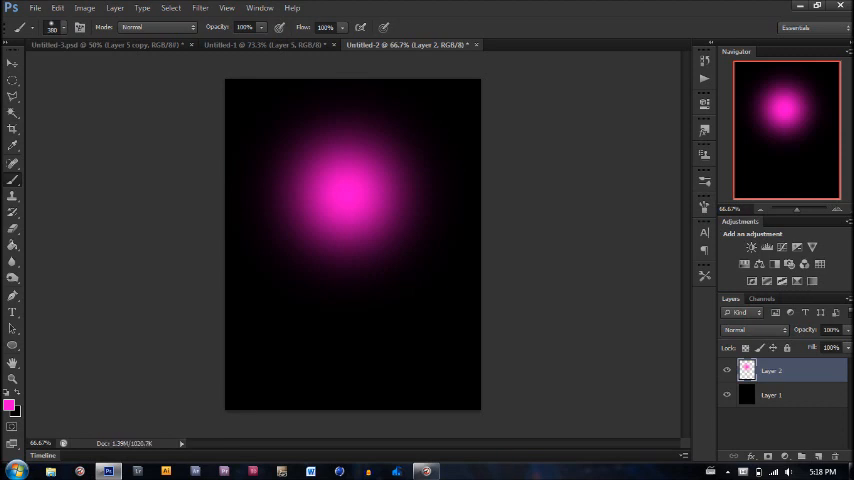
click(12, 52)
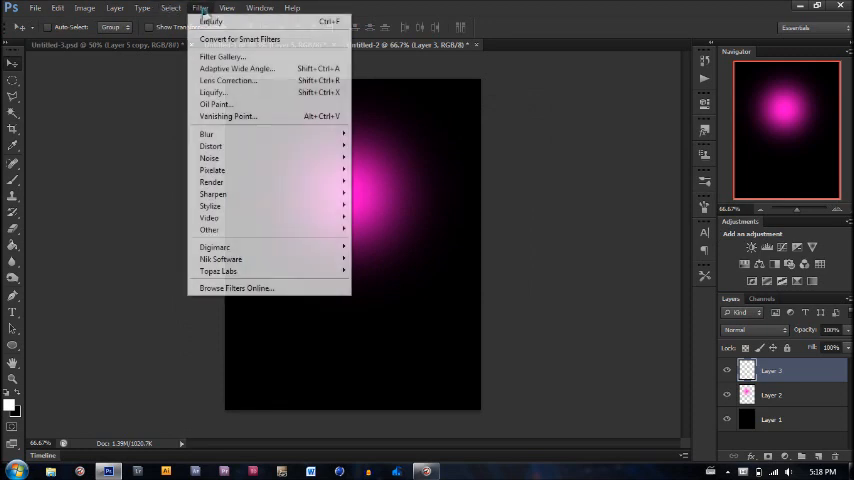
mouse_move(212, 182)
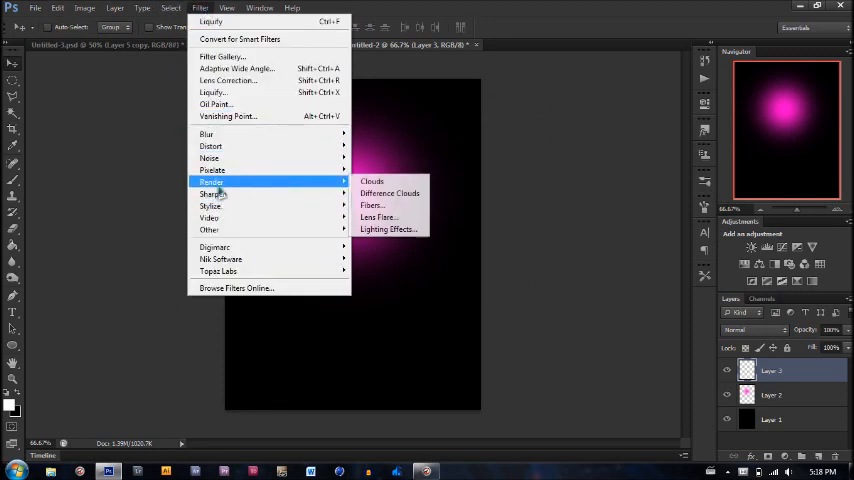
Step: Render a grey Clouds texture across the new top layer
click(372, 180)
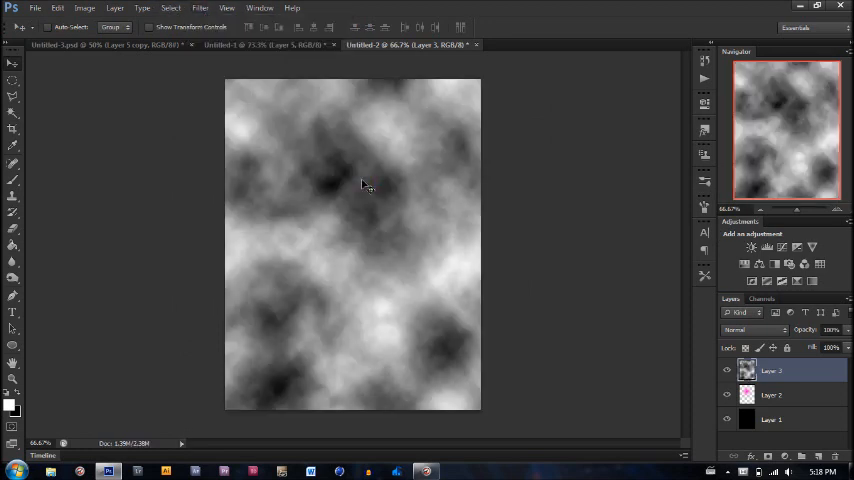
mouse_move(284, 72)
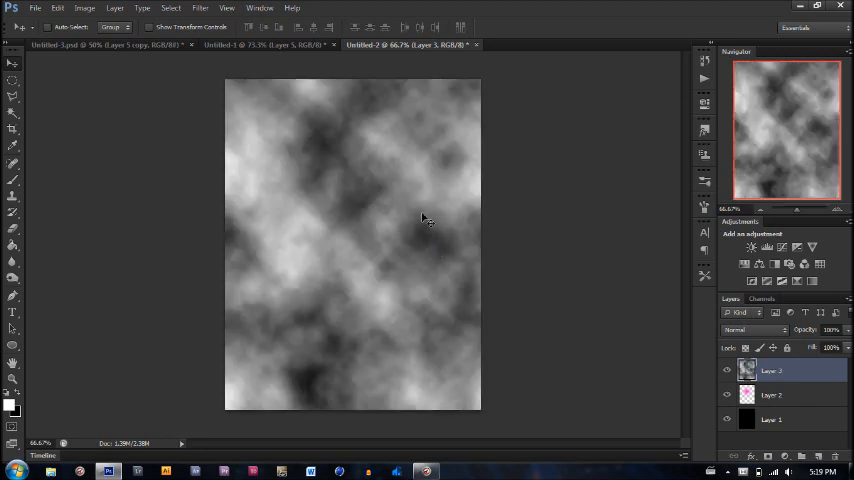
mouse_move(372, 156)
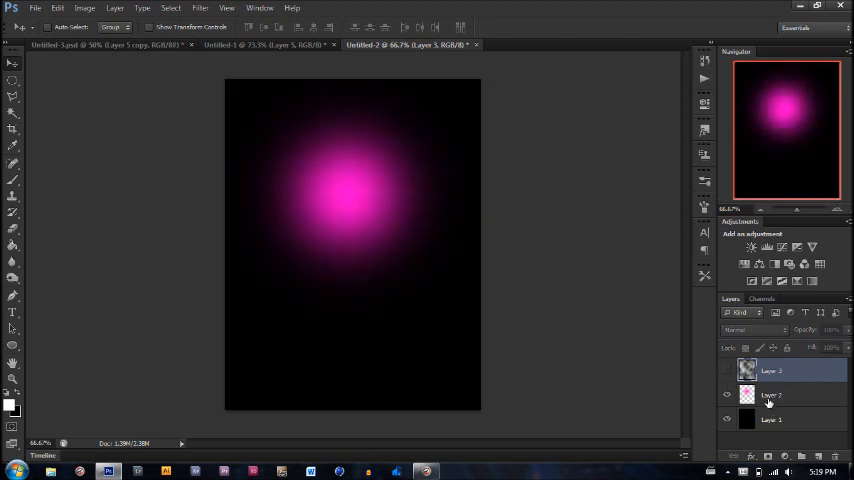
Step: Copy a circular cloud area to its own layer and move the sphere to the upper middle
click(772, 394)
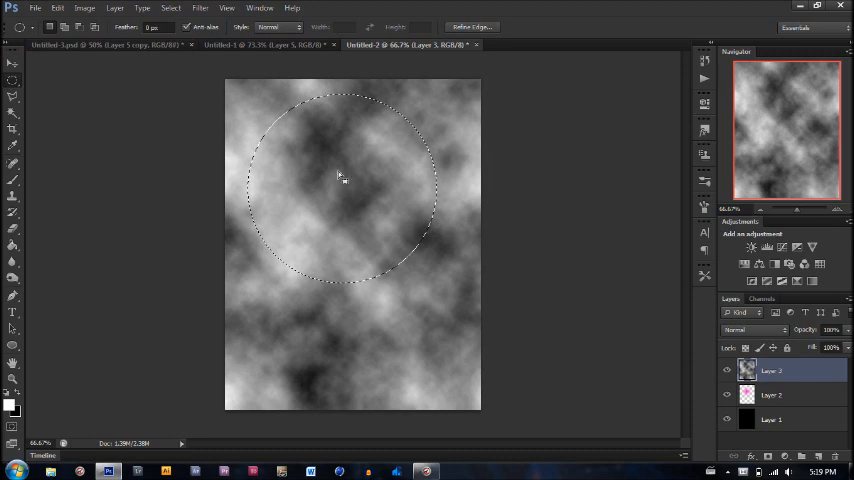
right_click(340, 178)
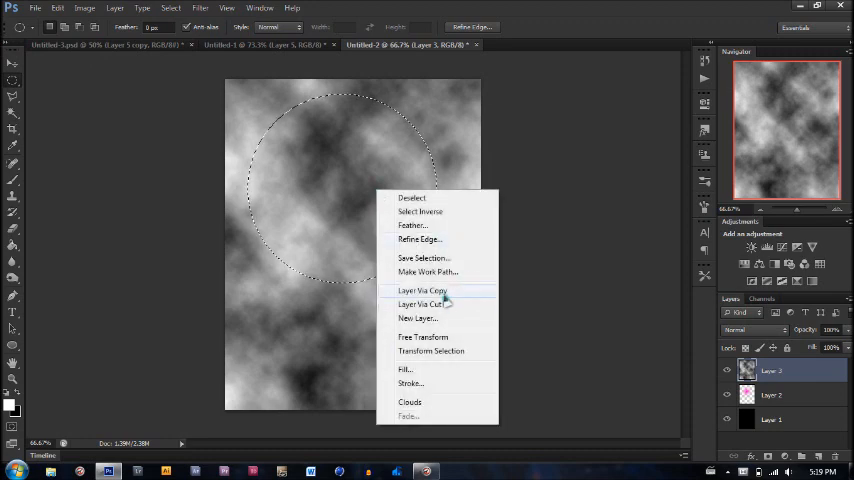
click(420, 290)
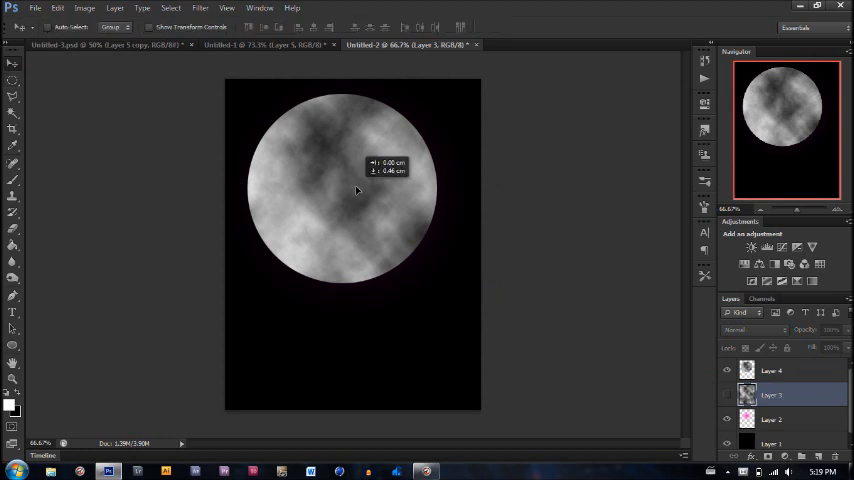
click(772, 370)
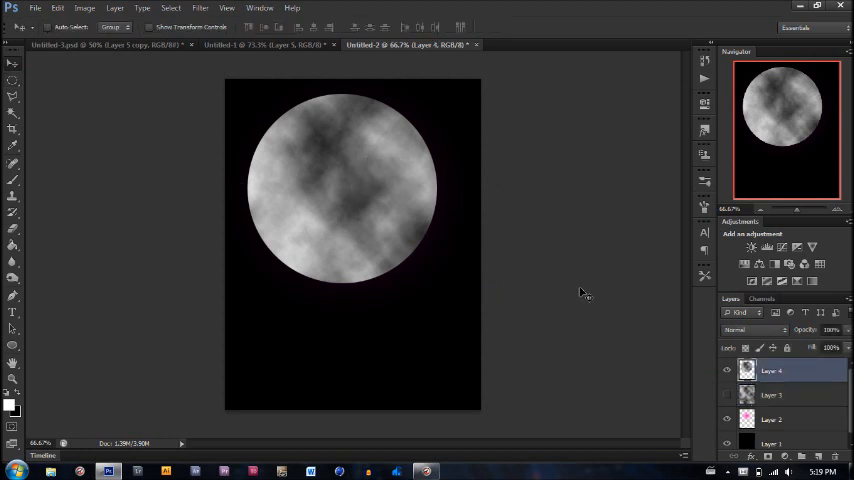
drag(584, 292, 364, 196)
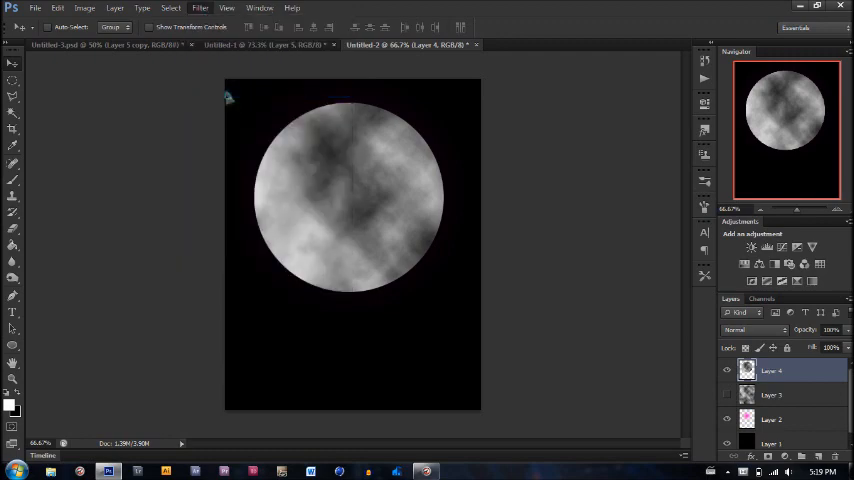
Step: Apply a cloud filter to the sphere on Layer 4 from the Filter menu
click(200, 8)
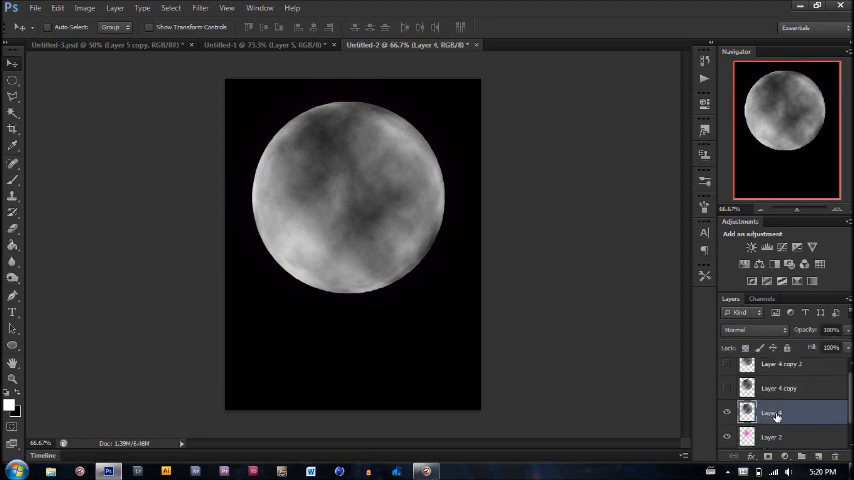
Step: Set Layer 4's blend mode to Soft Light so only the magenta glow shows
click(752, 330)
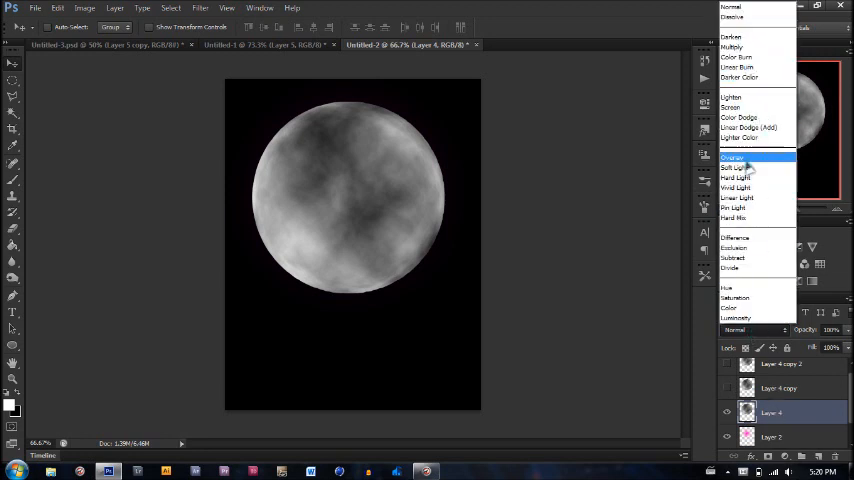
click(736, 168)
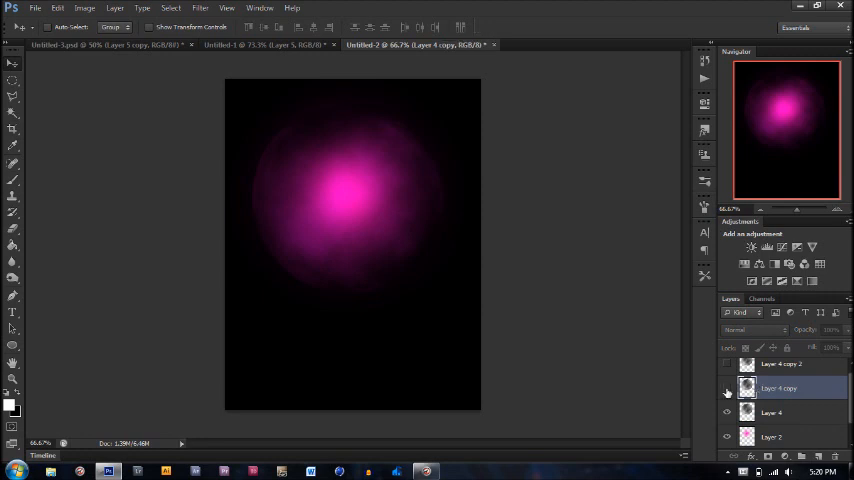
Step: Show Layer 4 copy, regenerate its clouds and set it to Soft Light
click(728, 388)
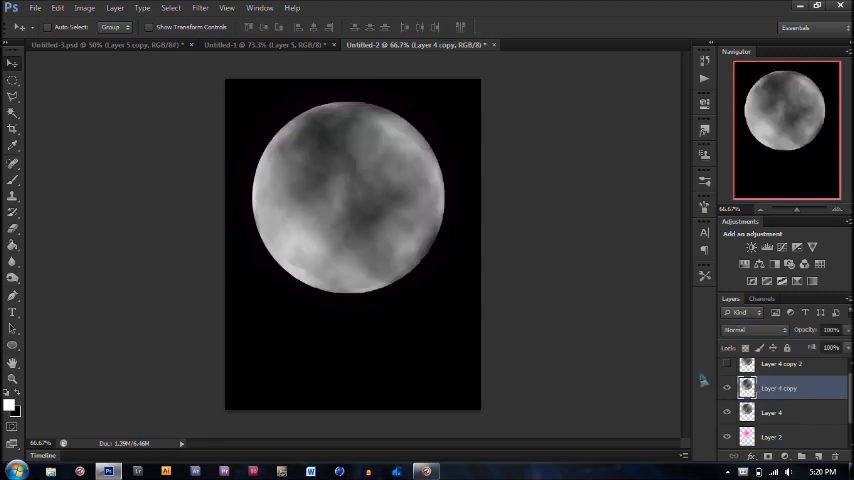
key(ctrl+t)
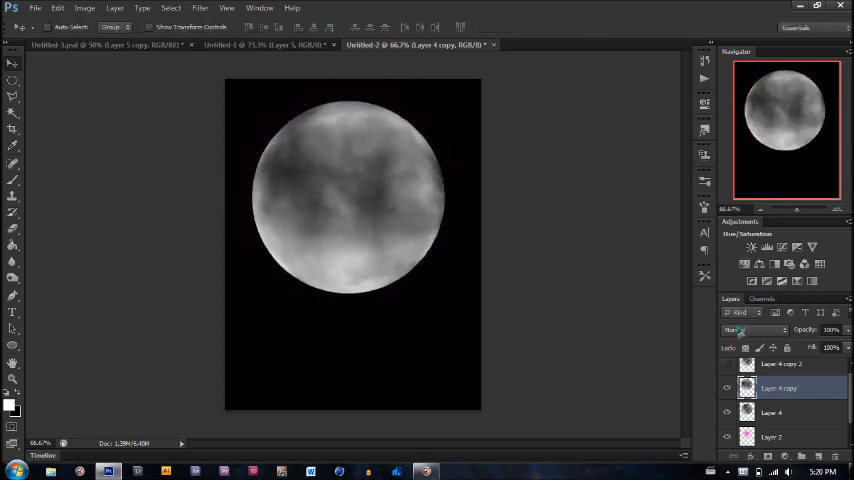
click(750, 330)
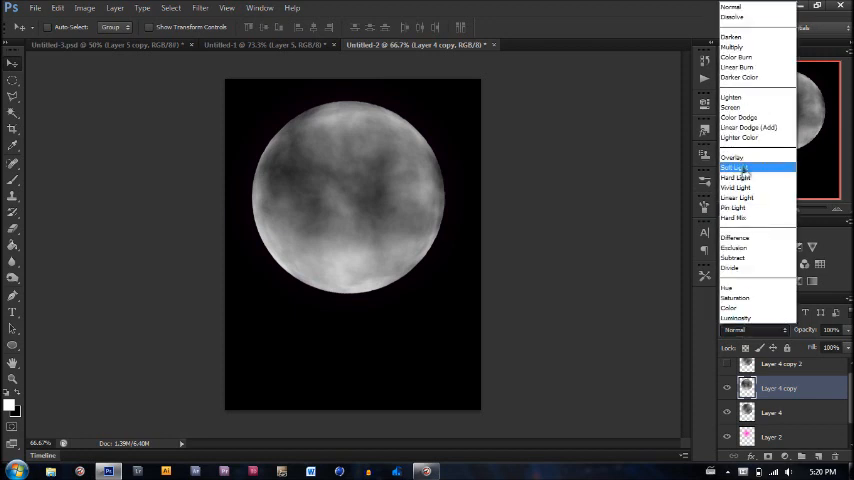
click(736, 168)
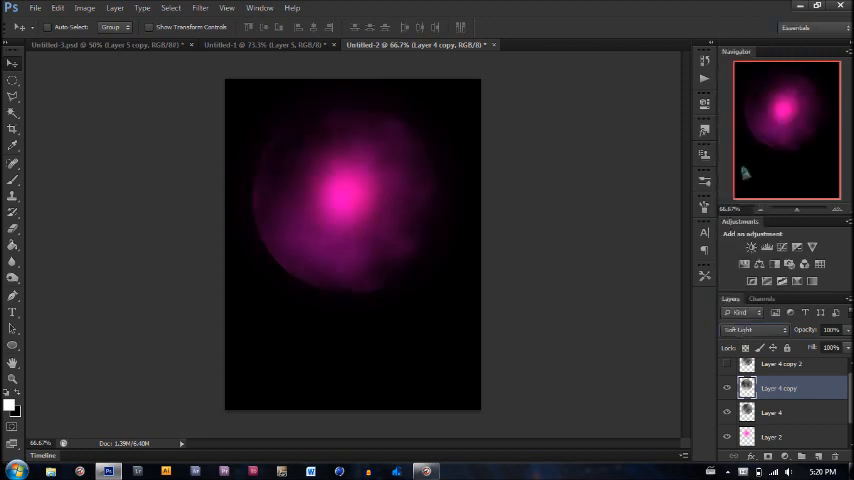
click(780, 372)
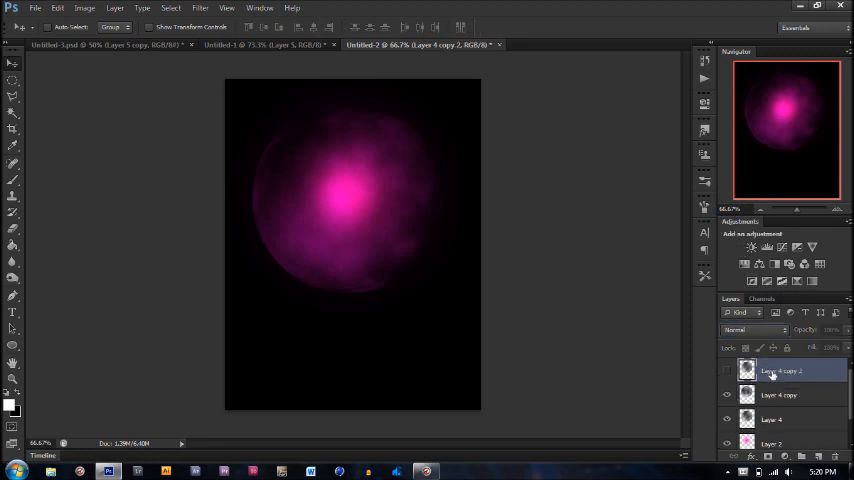
Step: Show Layer 4 copy 2, rotate it and set its blend mode to Soft Light
click(728, 372)
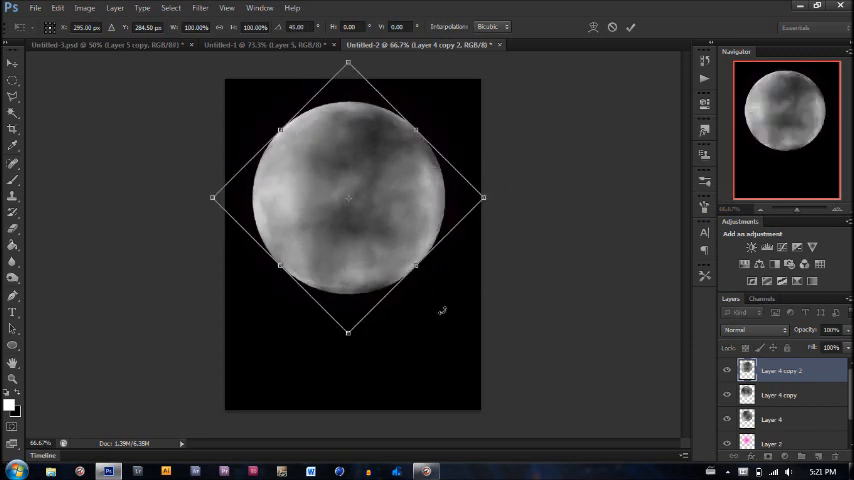
click(752, 328)
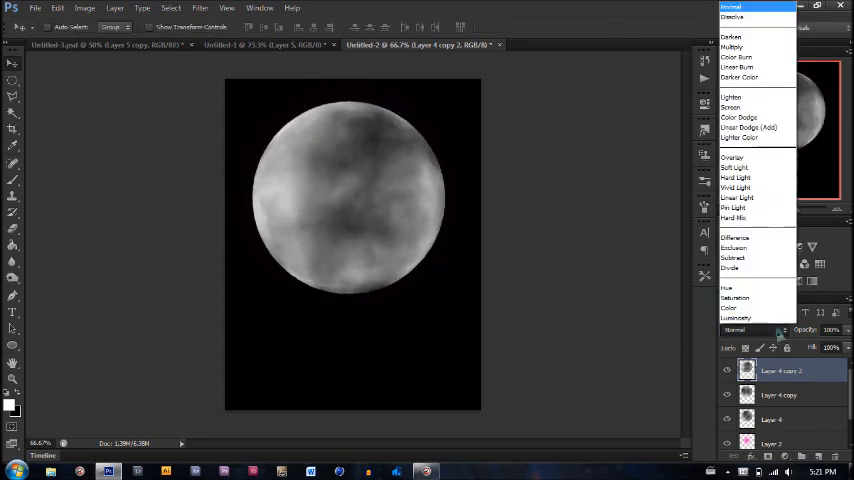
click(736, 168)
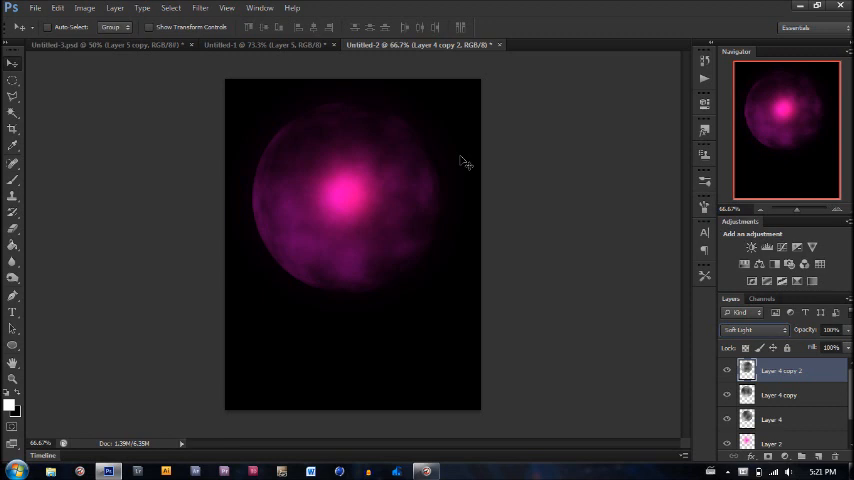
mouse_move(458, 164)
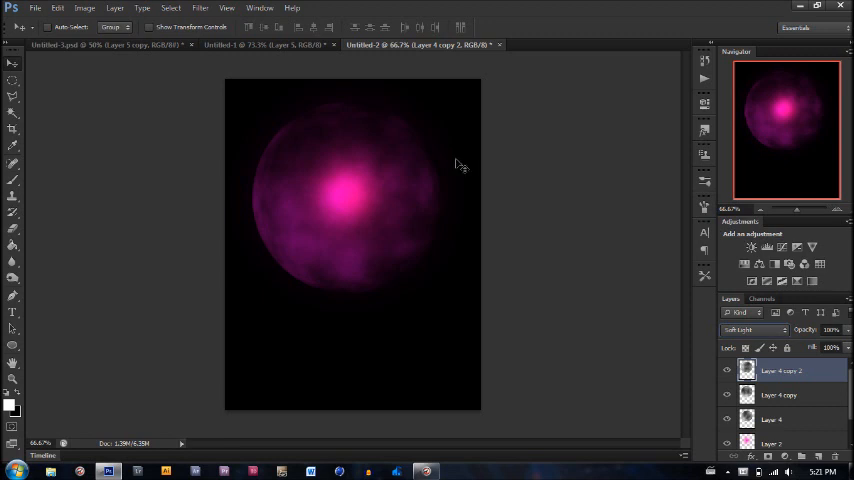
mouse_move(292, 112)
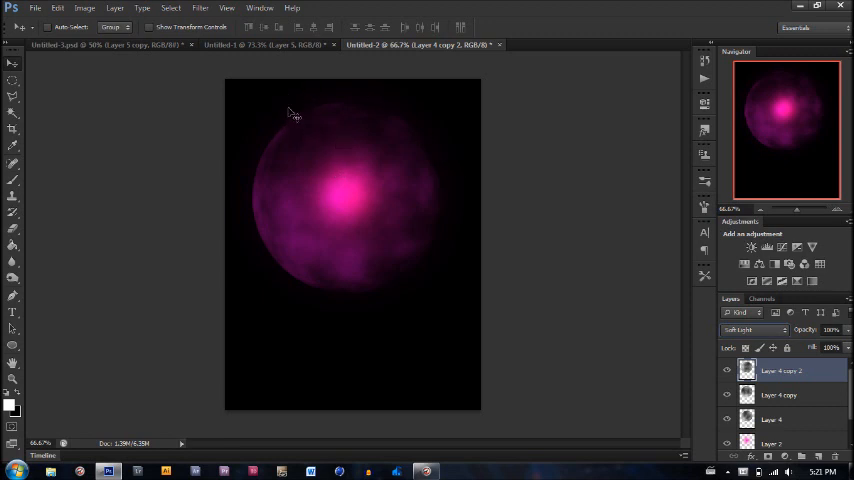